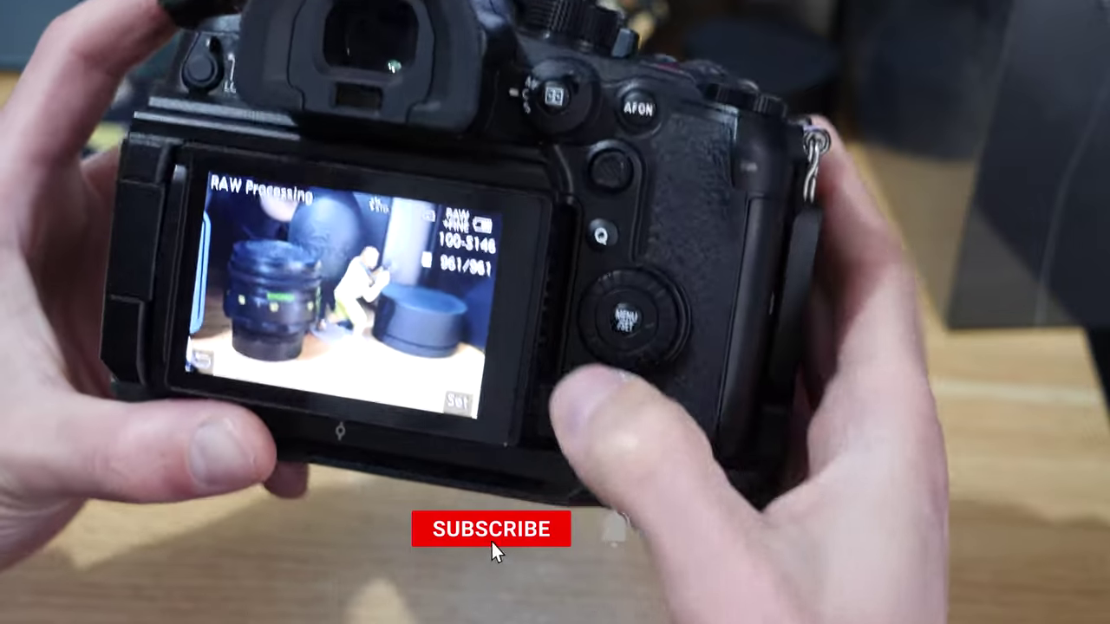
click(489, 529)
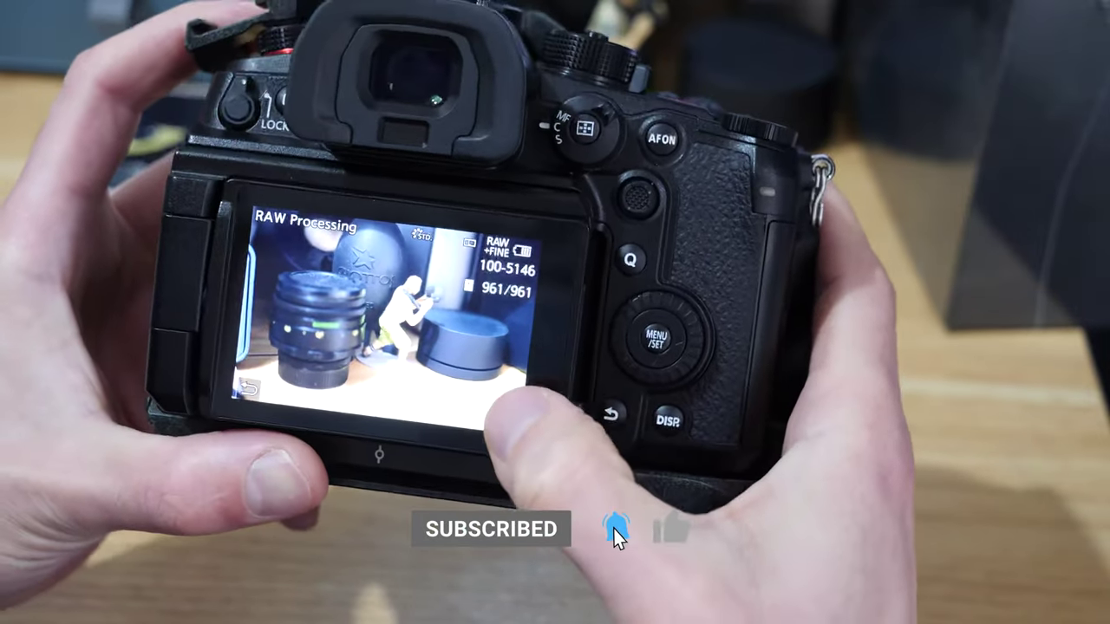